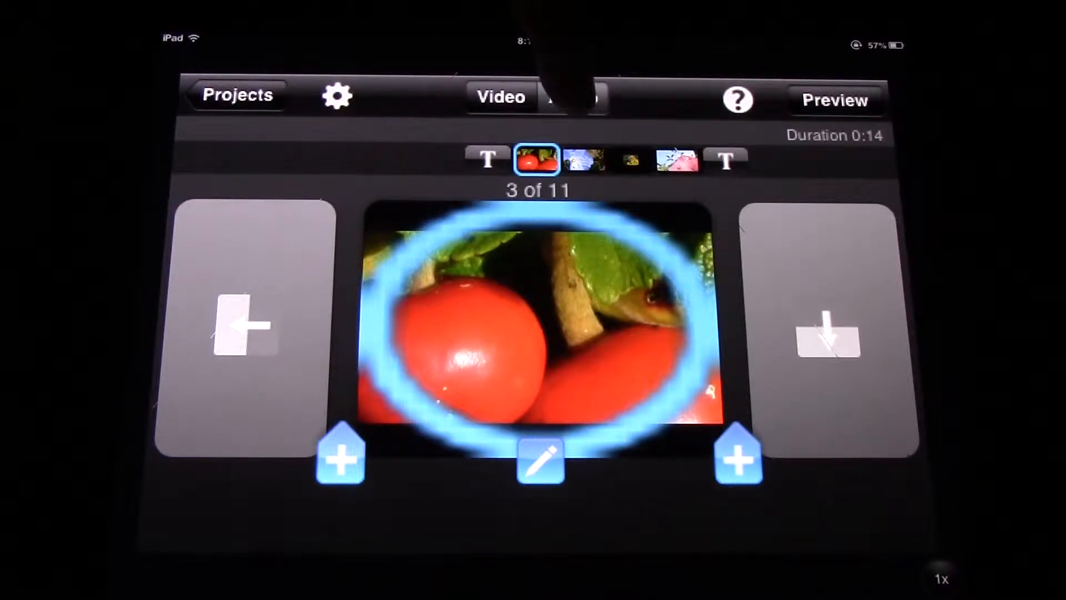
Switch the nature movie project from the video storyboard to the audio timeline
{"action": "left_click", "coordinate": [573, 97]}
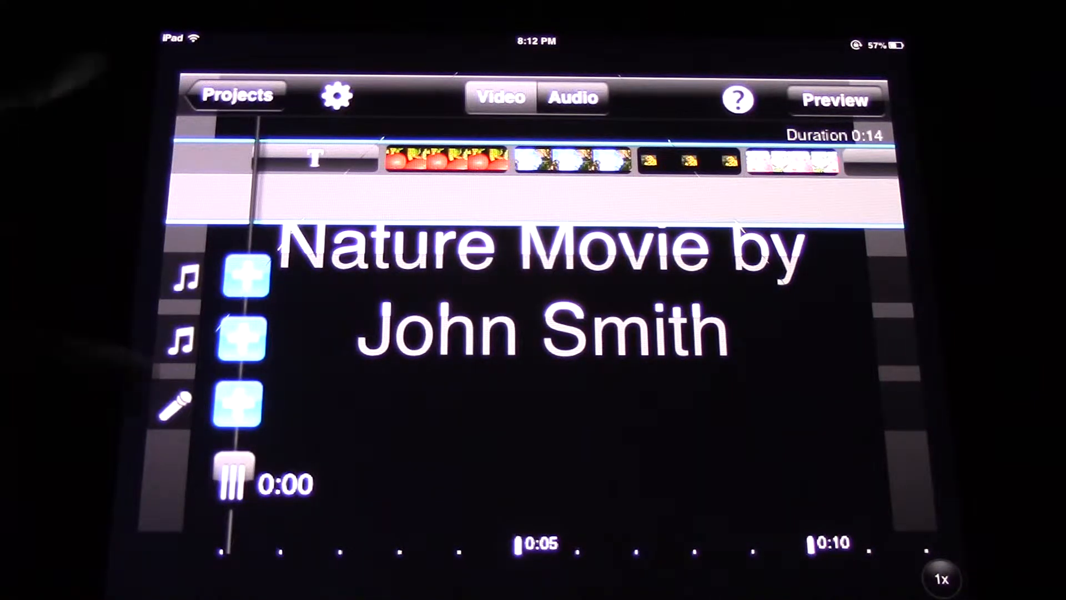
Record a voice narration of about five seconds onto the narration track
{"action": "left_click", "coordinate": [238, 400]}
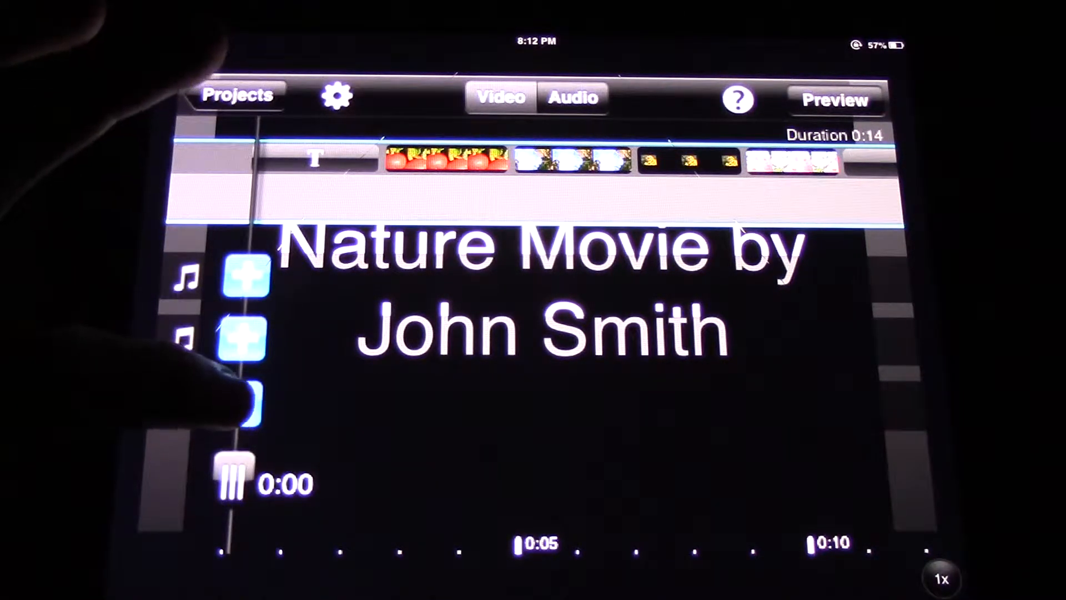
{"action": "left_click", "coordinate": [240, 401]}
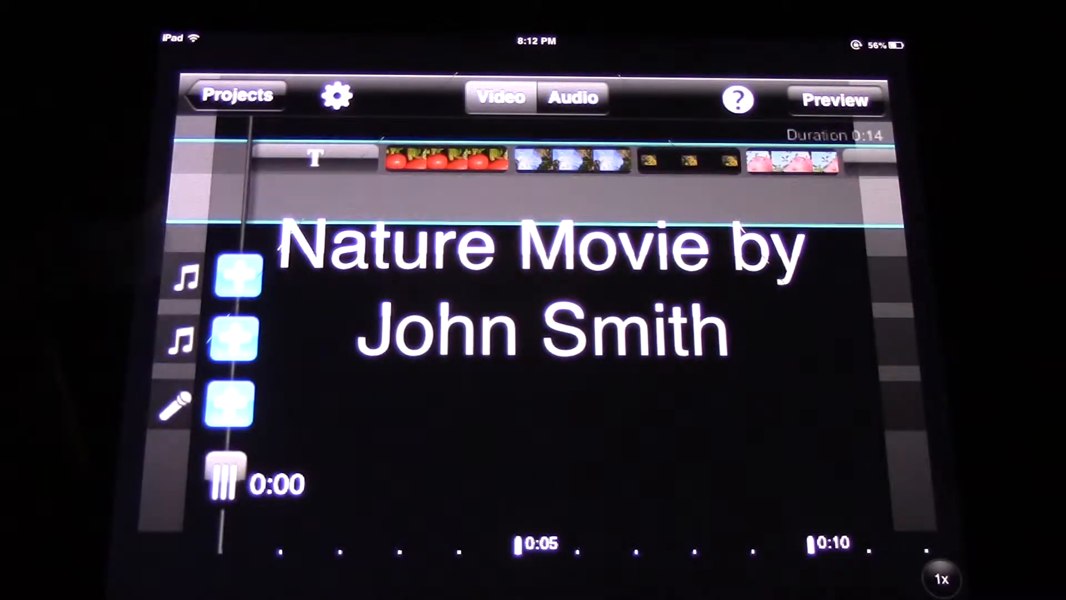
{"action": "left_click", "coordinate": [232, 403]}
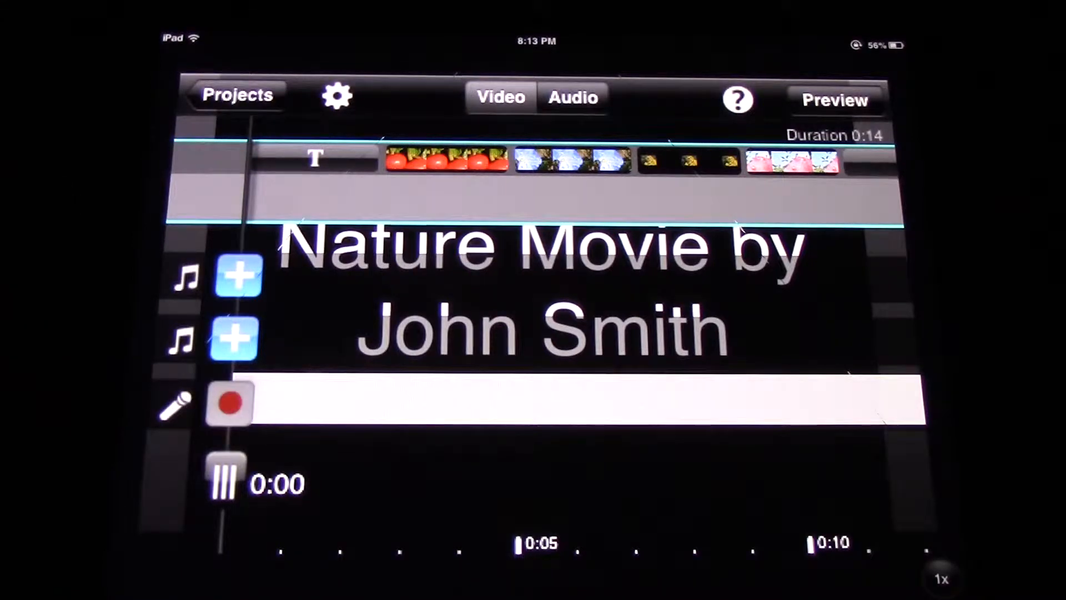
{"action": "left_click", "coordinate": [228, 400]}
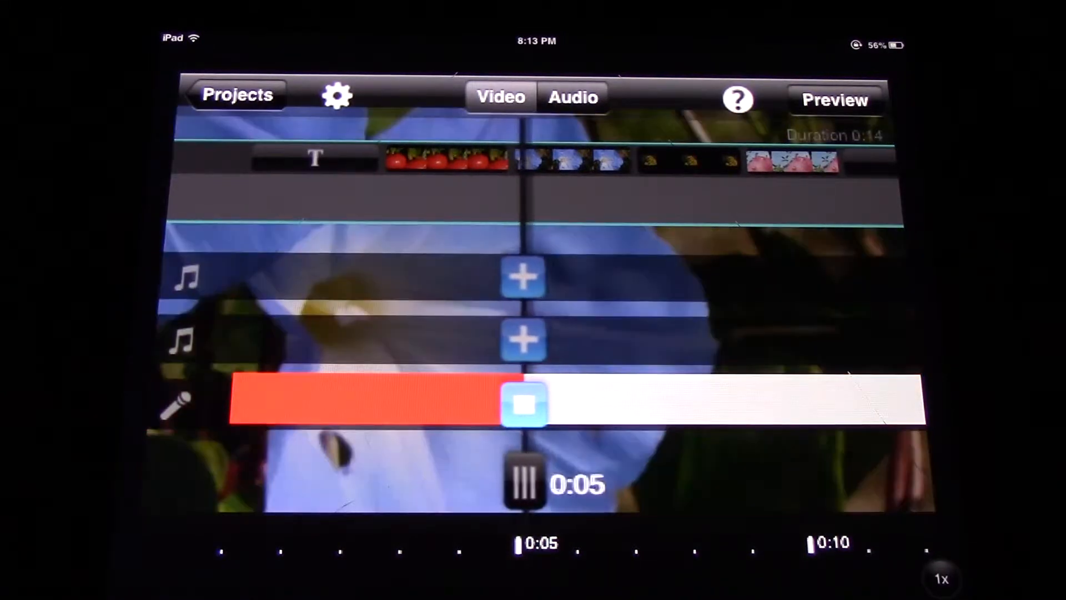
{"action": "left_click", "coordinate": [523, 403]}
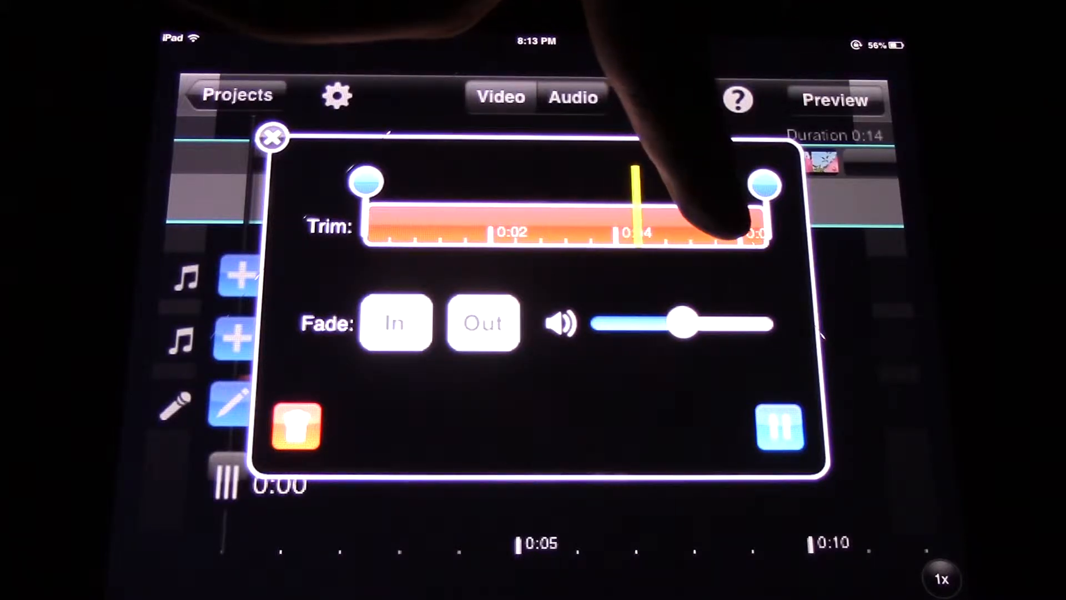
Trim the narration start to about half a second and its end to about four seconds
{"action": "left_click", "coordinate": [779, 427]}
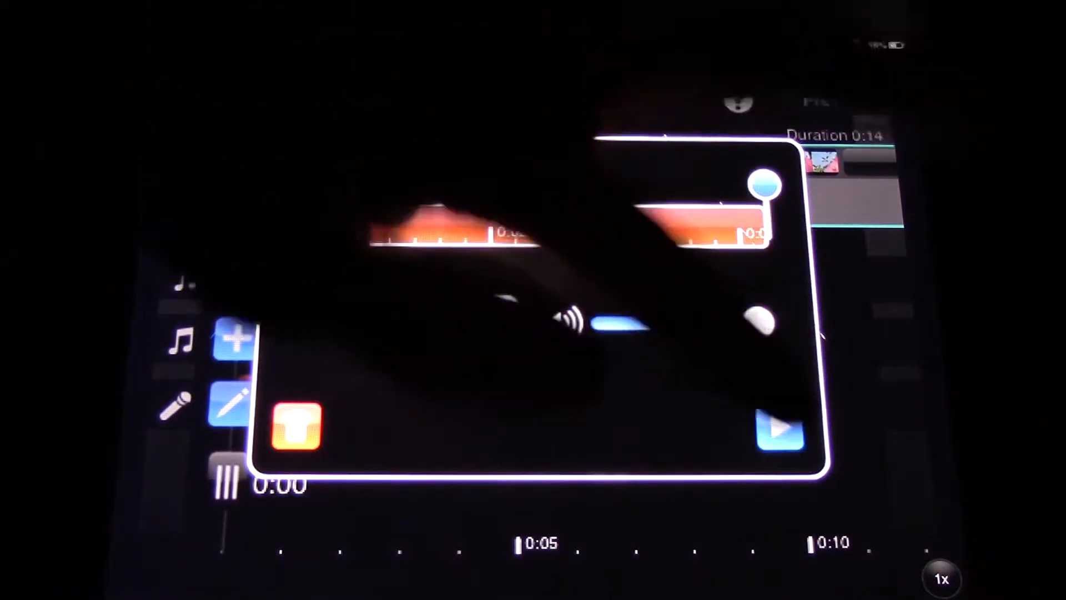
{"action": "left_click", "coordinate": [780, 429]}
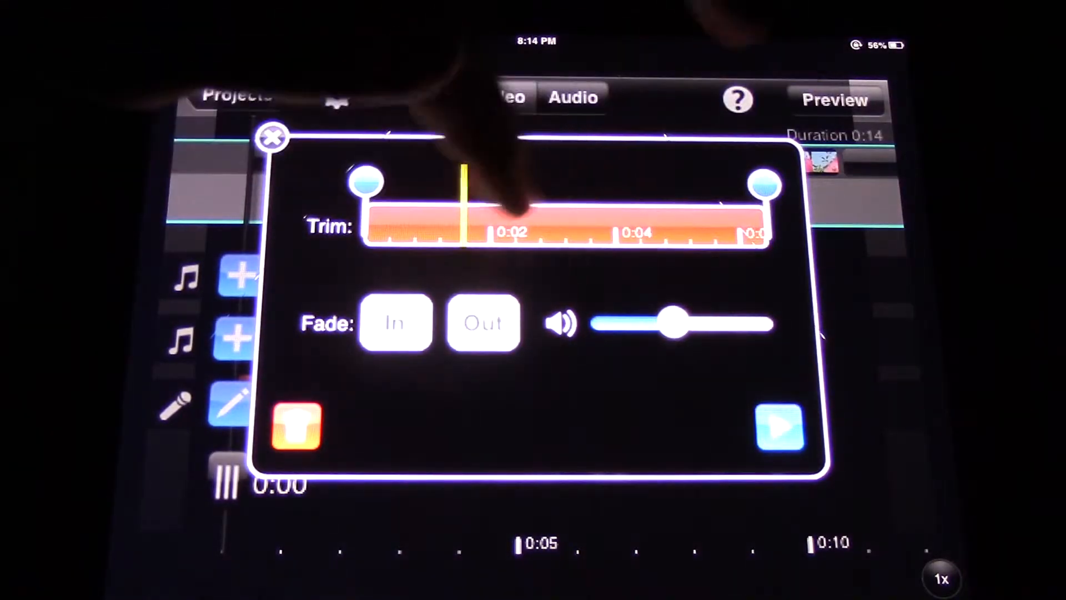
{"action": "left_click", "coordinate": [780, 426]}
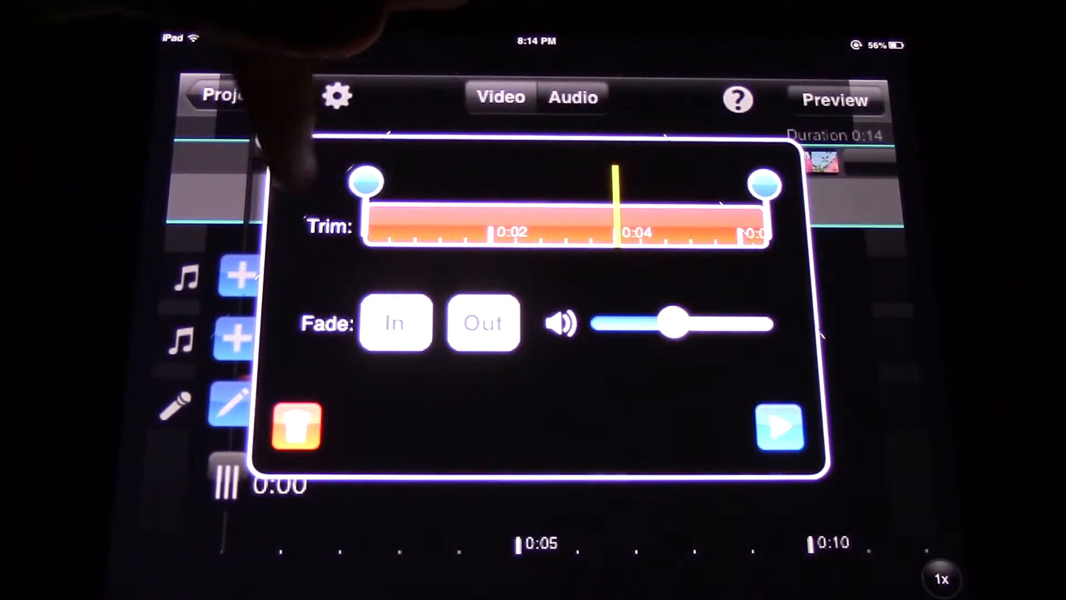
{"action": "left_click", "coordinate": [780, 426]}
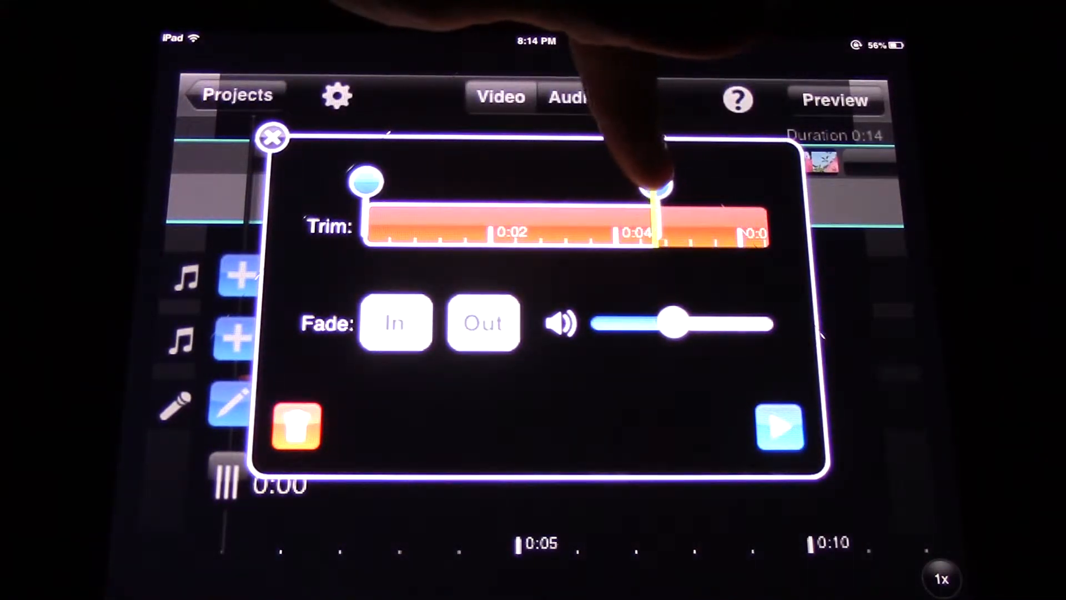
{"action": "left_click", "coordinate": [781, 427]}
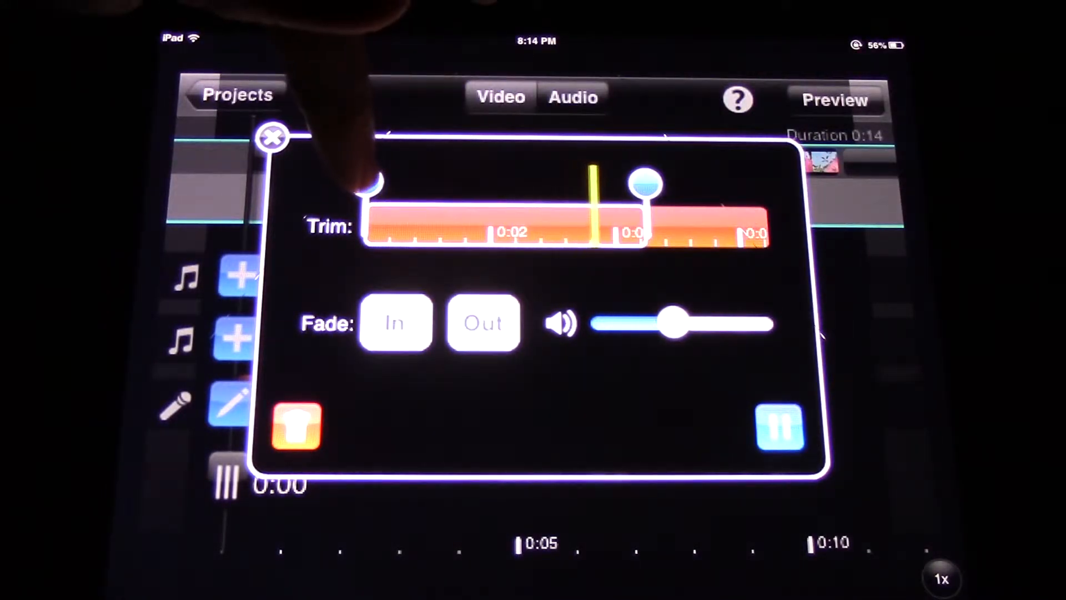
{"action": "left_click", "coordinate": [779, 427]}
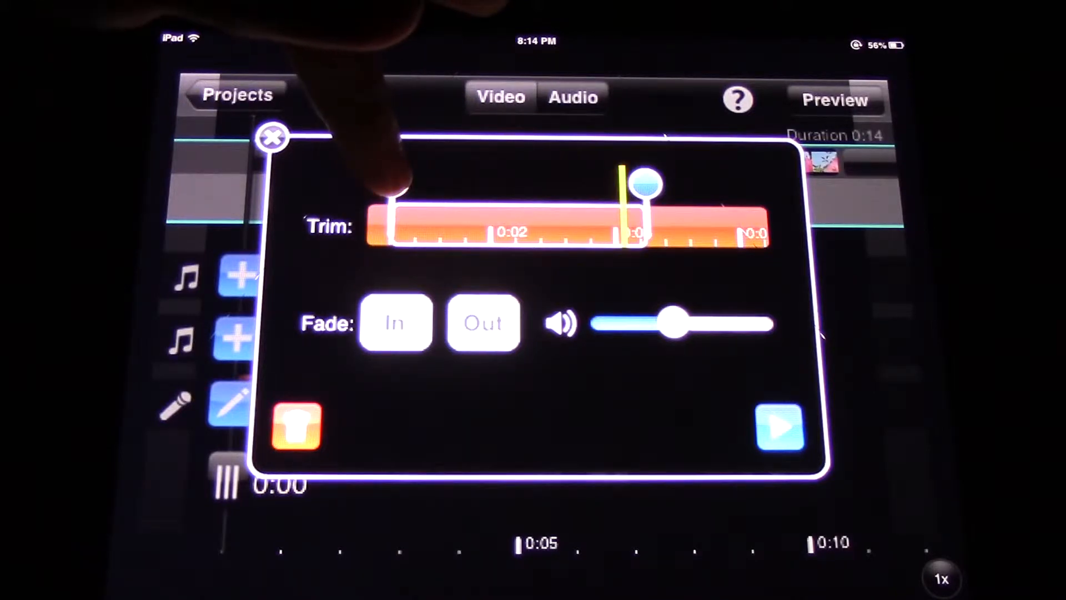
{"action": "left_click", "coordinate": [781, 426]}
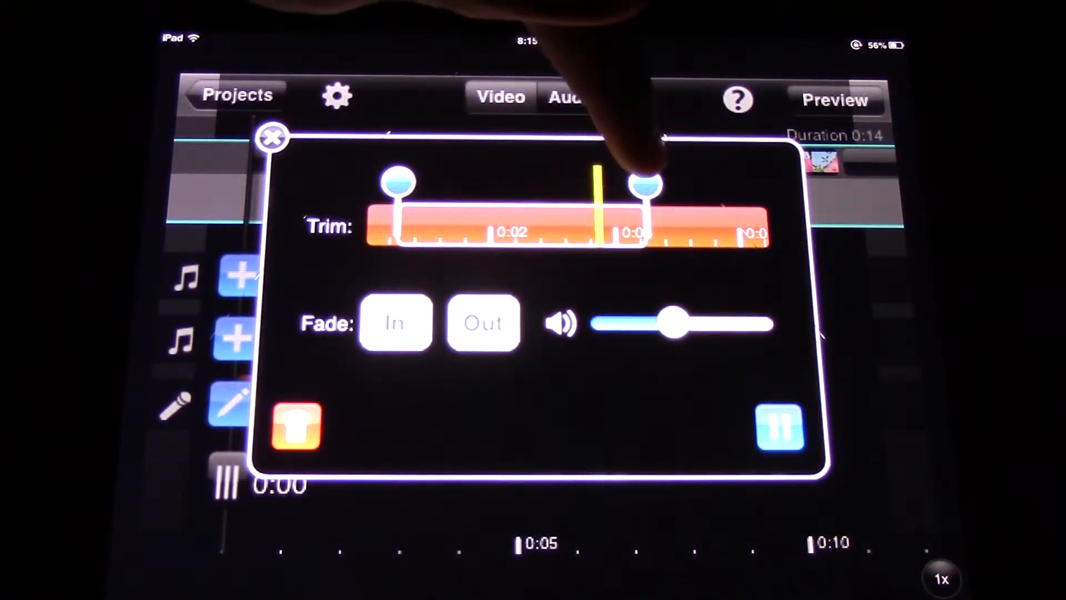
Shorten the narration end to just past three seconds and play it back to check
{"action": "left_click_drag", "start_coordinate": [649, 180], "coordinate": [602, 180]}
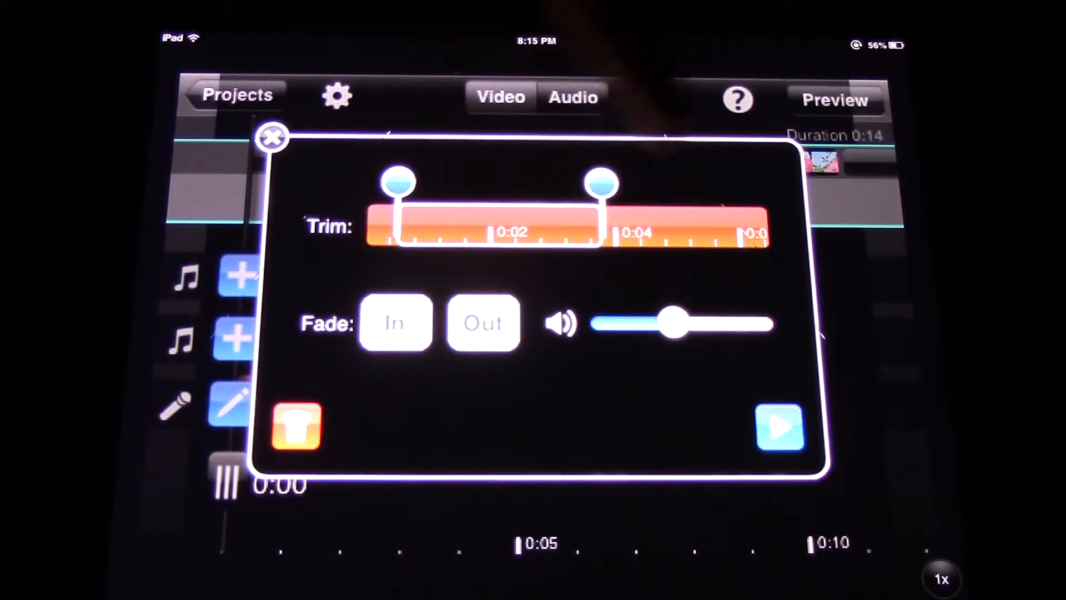
{"action": "left_click", "coordinate": [780, 426]}
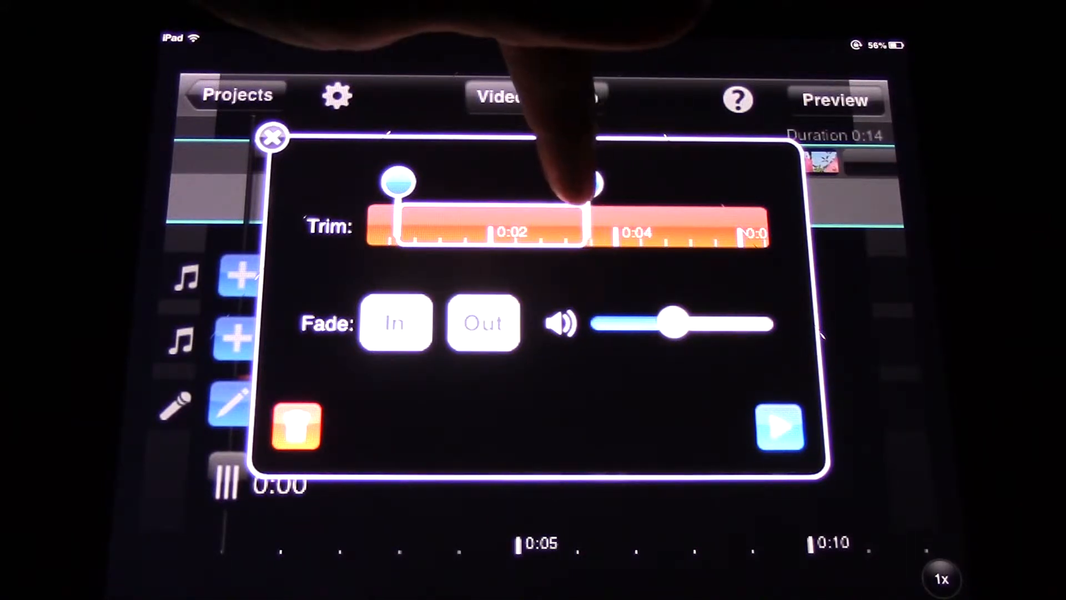
{"action": "left_click", "coordinate": [781, 426]}
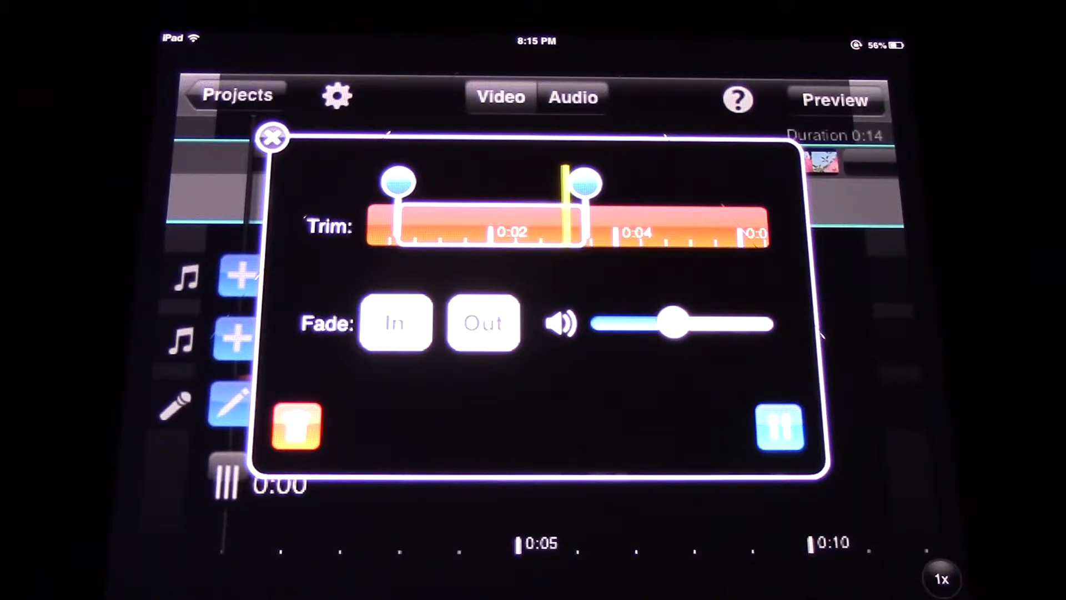
{"action": "left_click", "coordinate": [780, 429]}
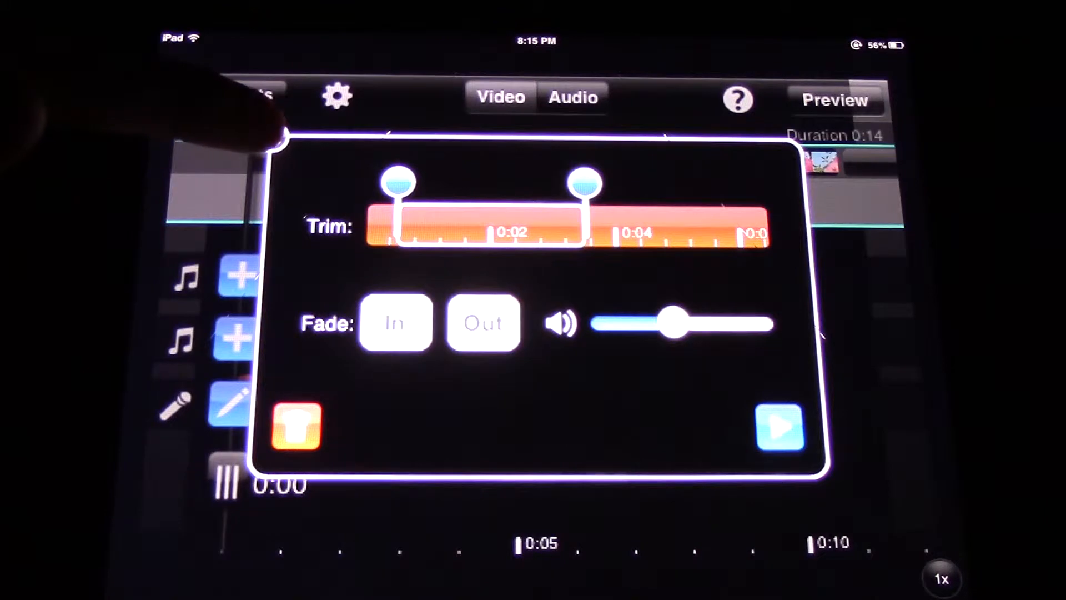
Close the clip editor, ready the narration track again and reopen the clip for editing
{"action": "left_click_drag", "start_coordinate": [398, 182], "coordinate": [580, 183]}
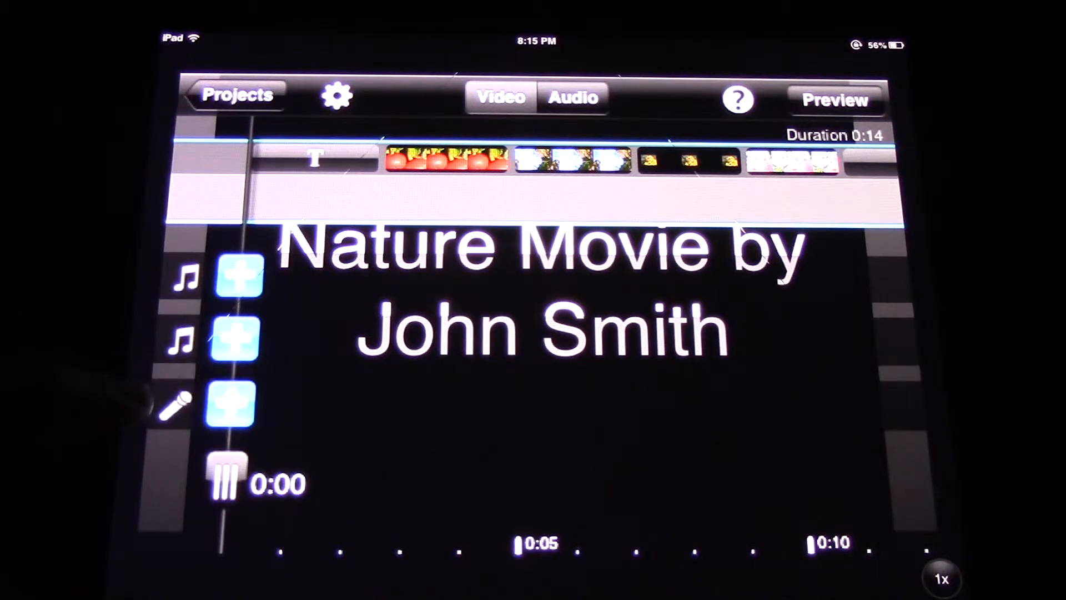
{"action": "left_click", "coordinate": [238, 401]}
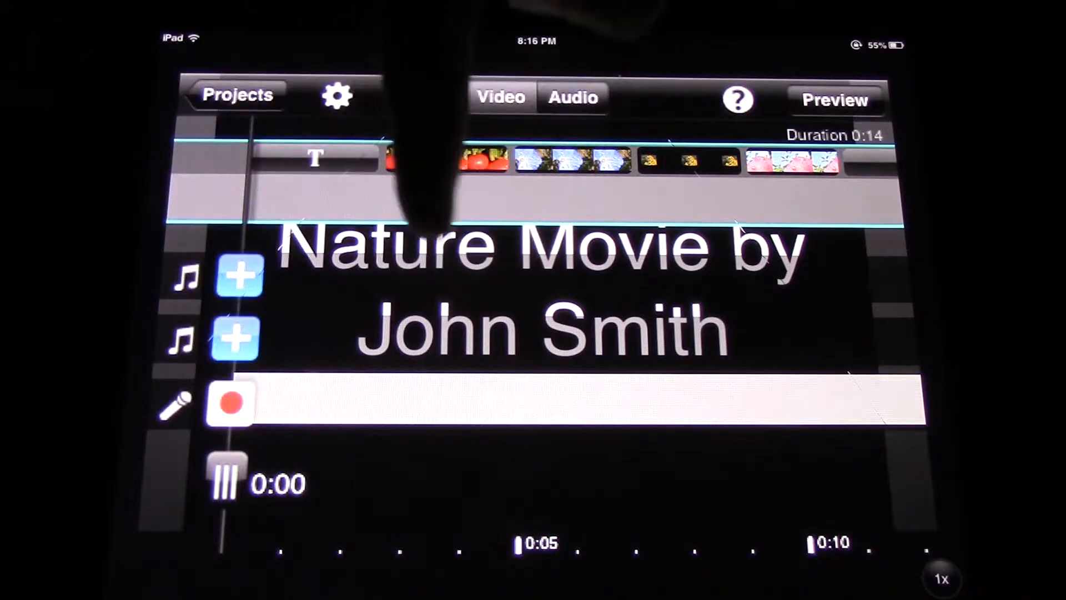
{"action": "left_click", "coordinate": [231, 401]}
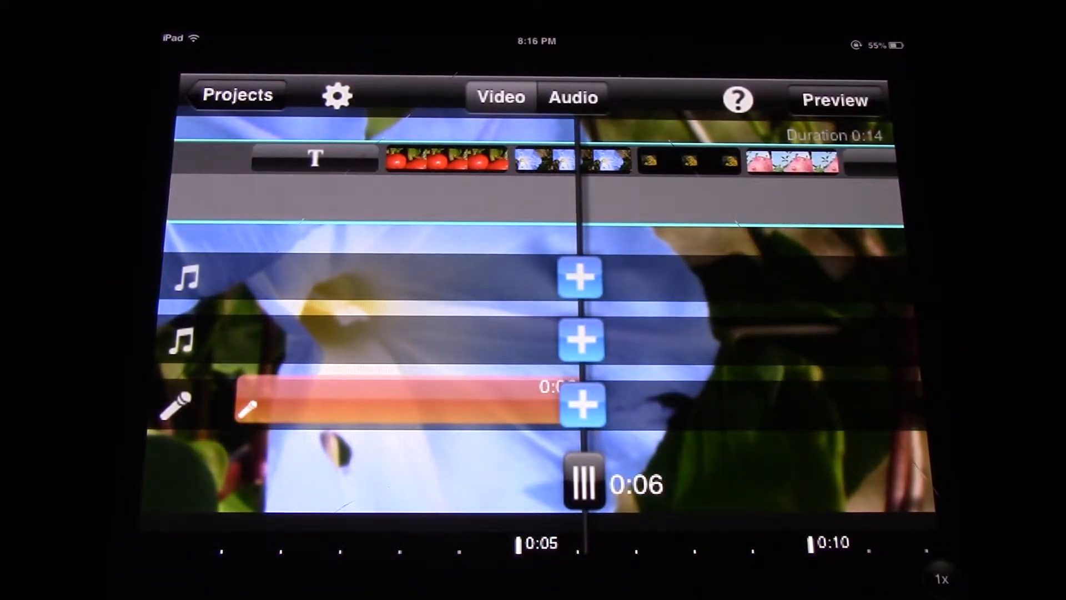
{"action": "left_click", "coordinate": [401, 404]}
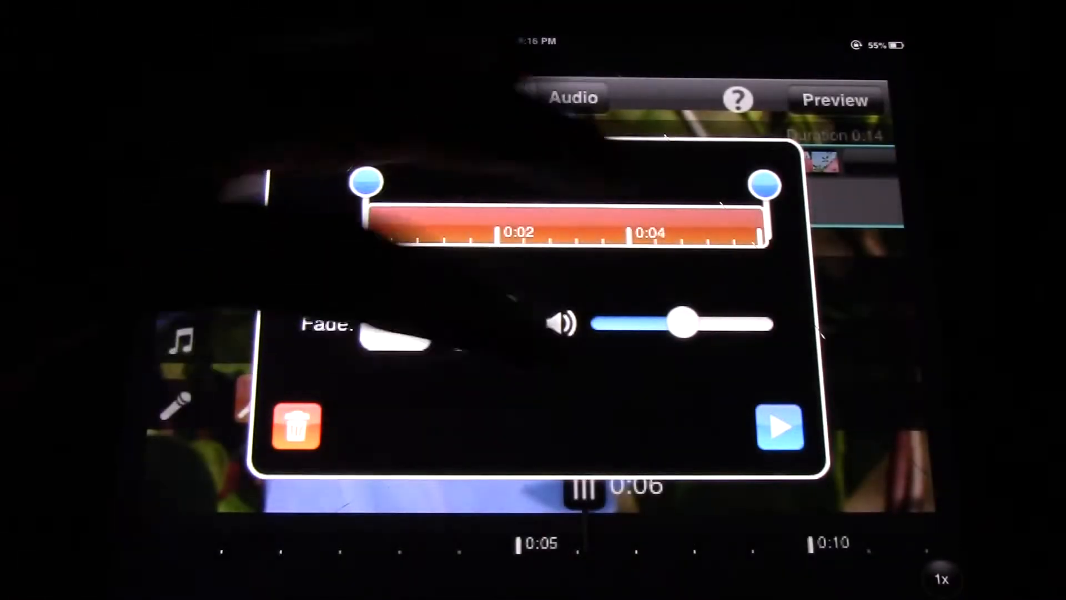
Play the narration and trim both ends to keep roughly its 0:01 to 0:04 portion
{"action": "left_click", "coordinate": [779, 427]}
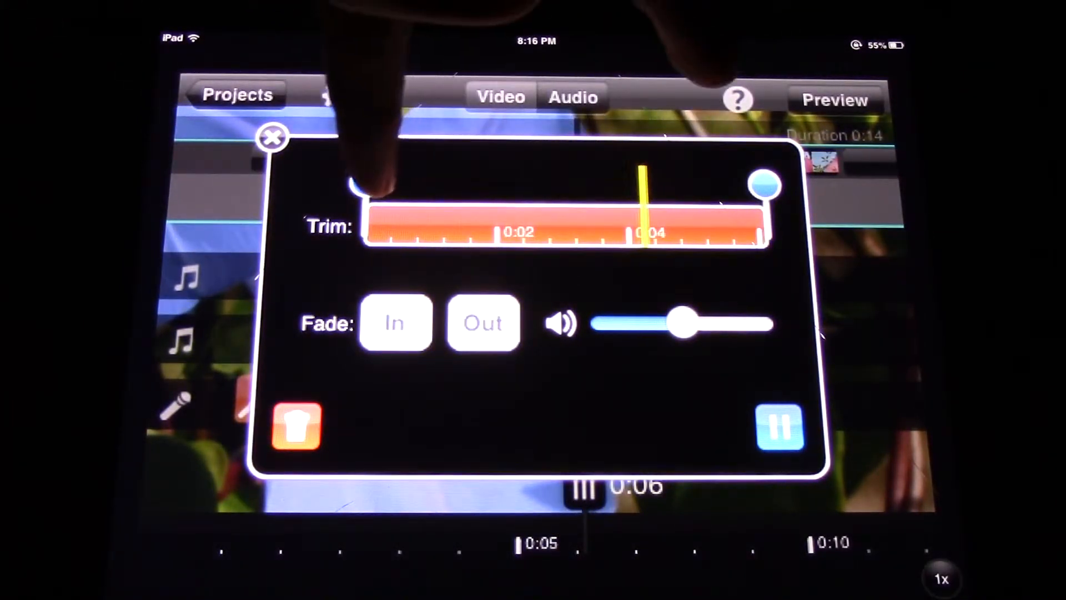
{"action": "left_click_drag", "start_coordinate": [353, 190], "coordinate": [442, 184]}
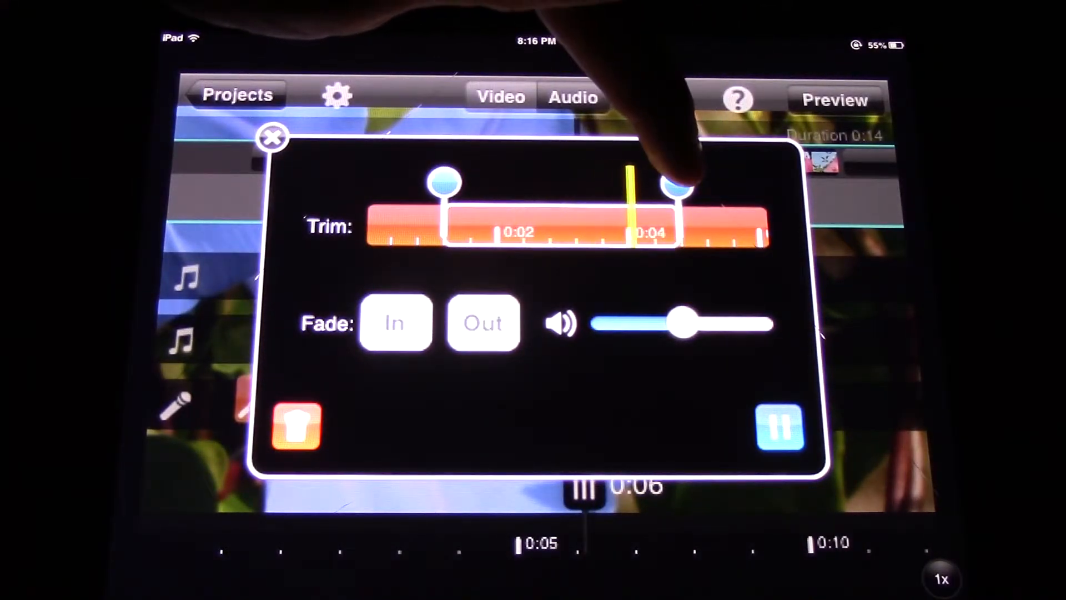
{"action": "left_click_drag", "start_coordinate": [679, 189], "coordinate": [656, 184]}
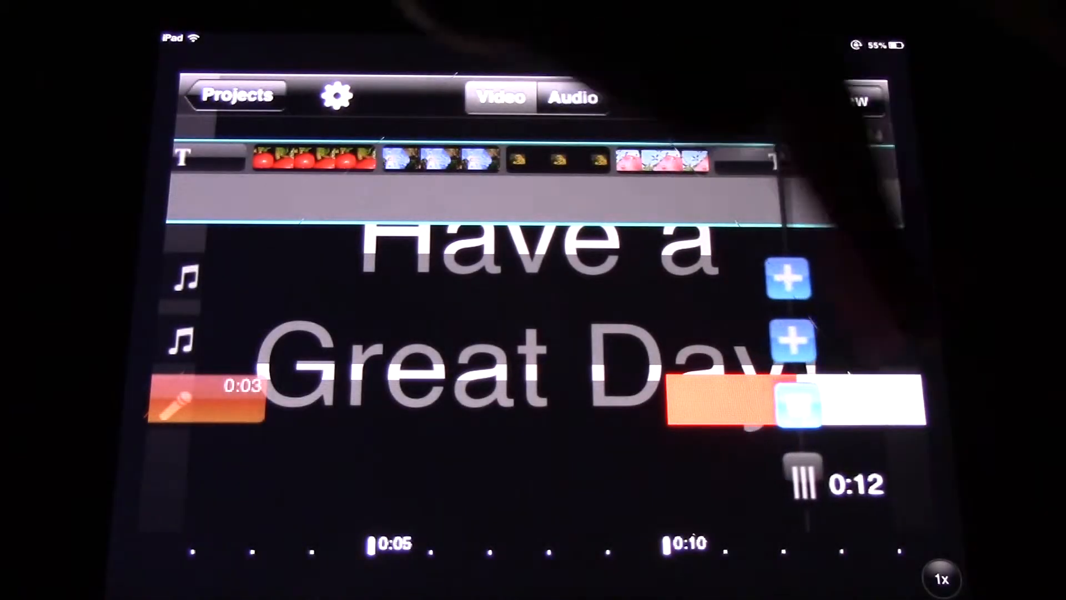
Stop the closing recording, dismiss the 'Can not record' alert and trim it to about 0:01–0:03
{"action": "left_click", "coordinate": [802, 404]}
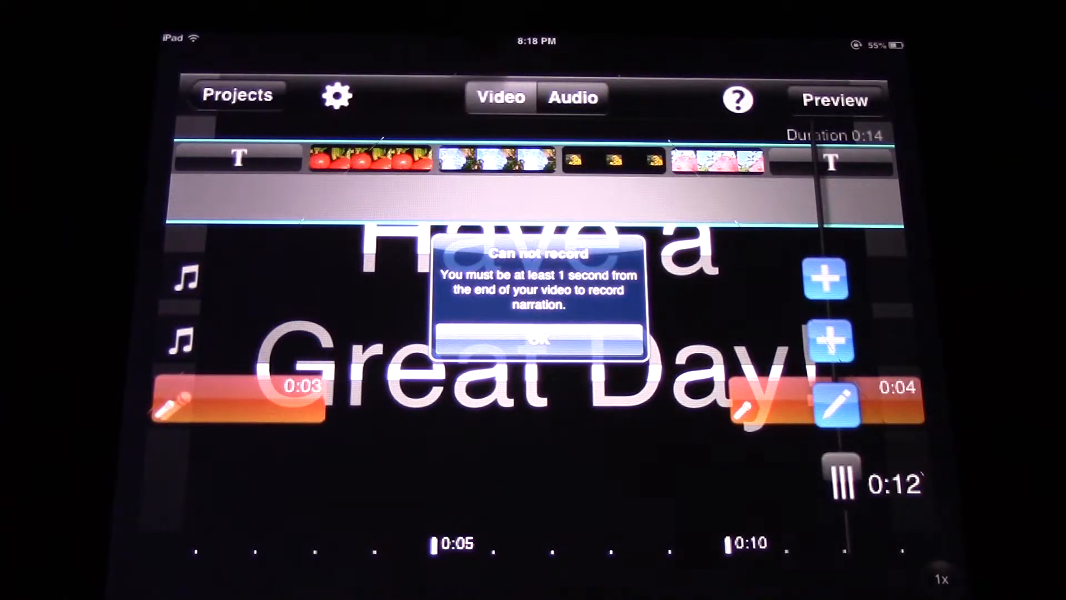
{"action": "left_click", "coordinate": [536, 339]}
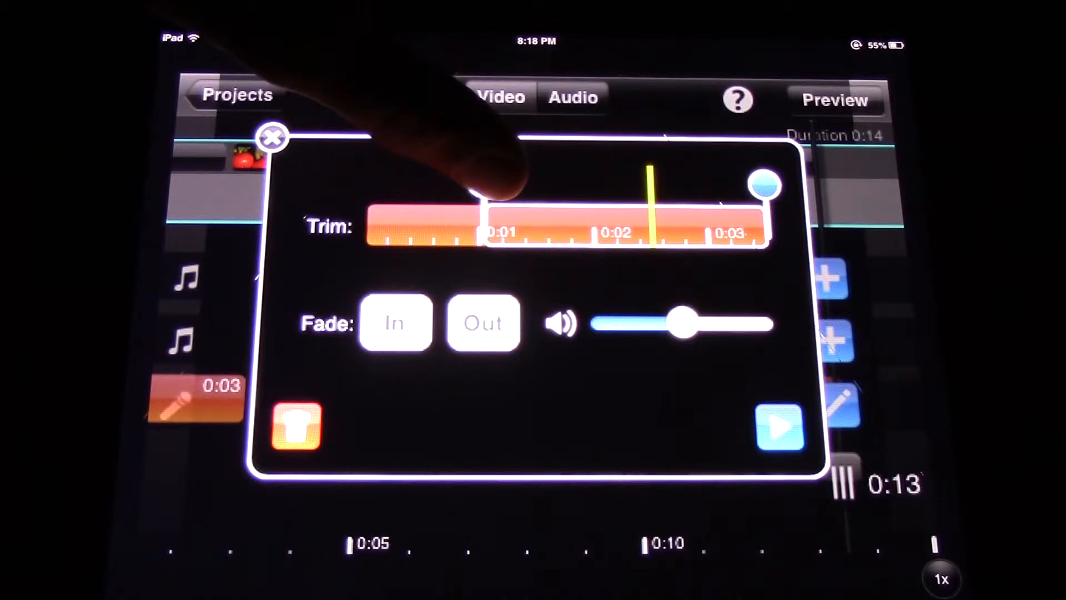
{"action": "left_click", "coordinate": [779, 426]}
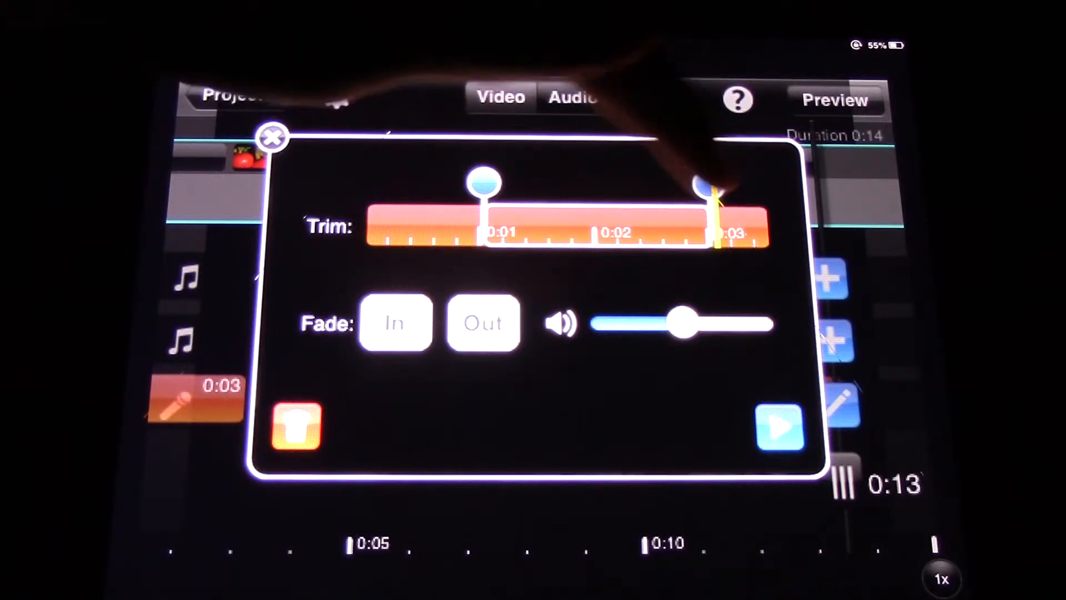
{"action": "left_click", "coordinate": [779, 426]}
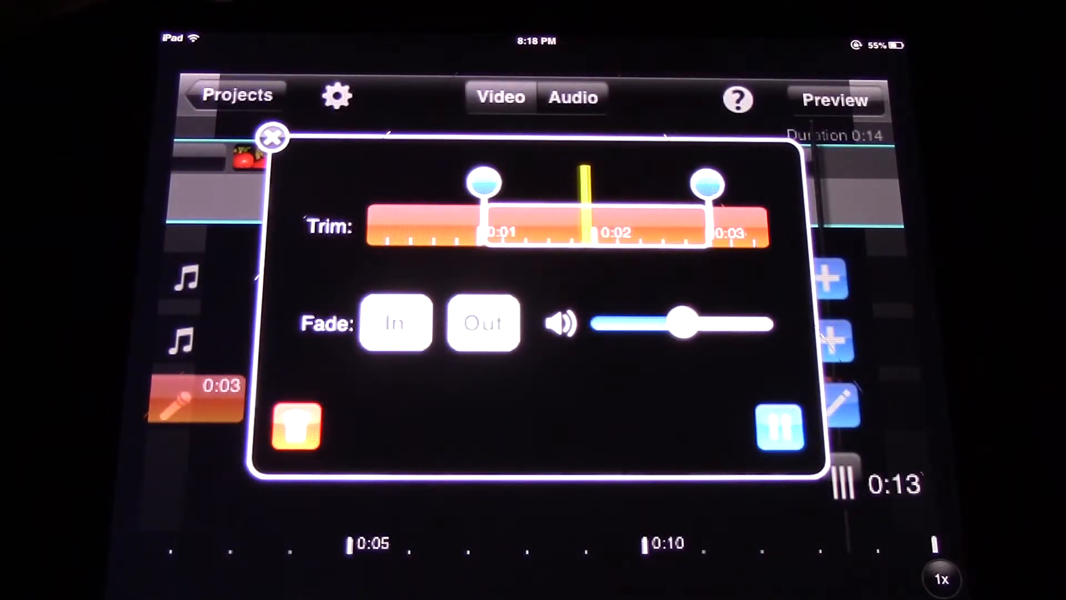
{"action": "left_click", "coordinate": [780, 426]}
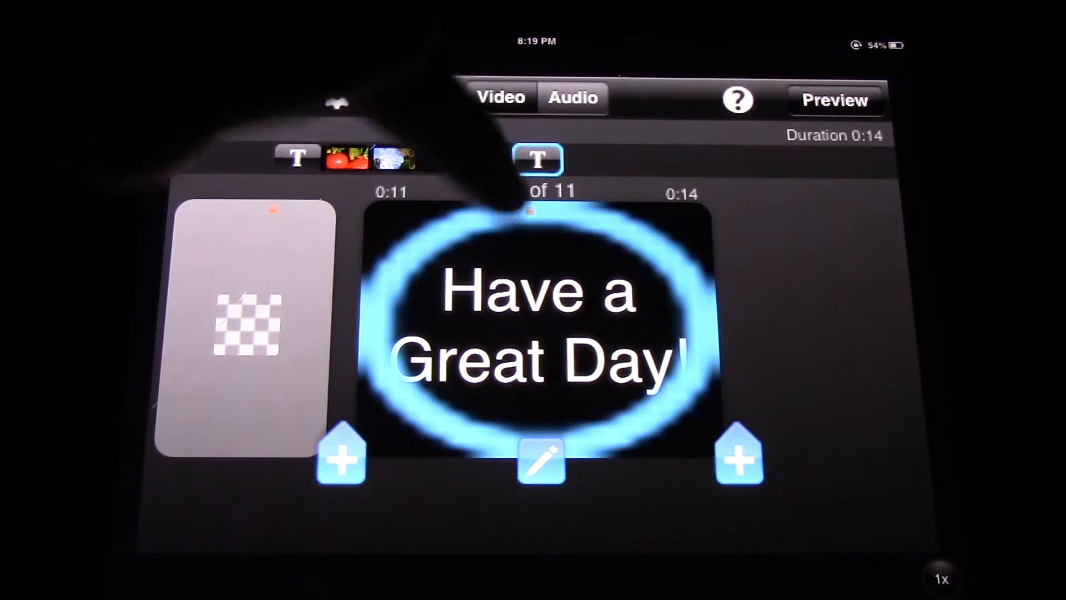
Set the 'Have a Great Day!' closing title duration to 00:05 and confirm
{"action": "left_click", "coordinate": [541, 459]}
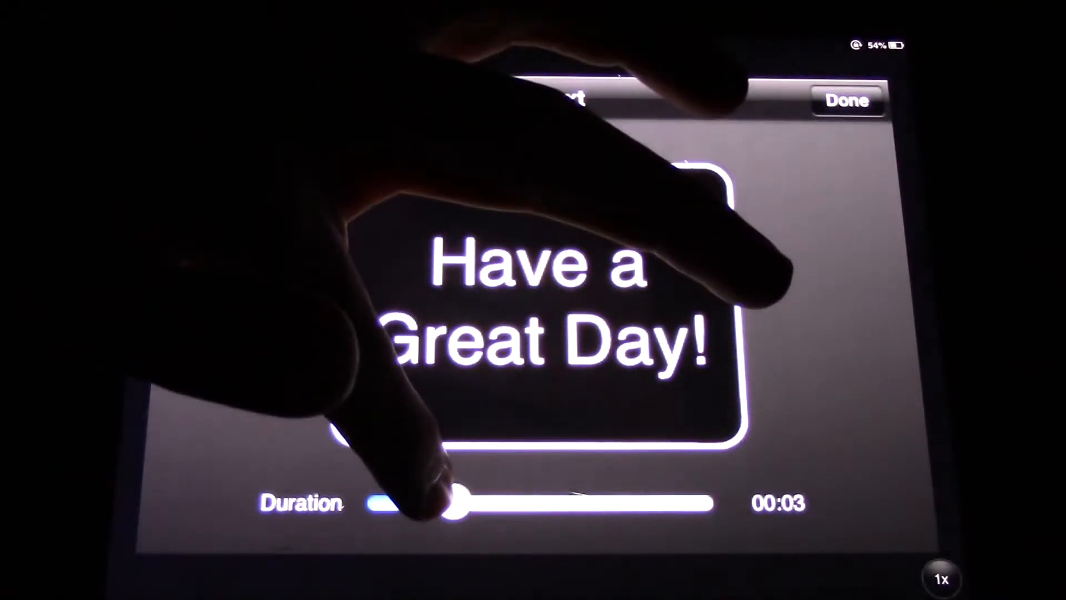
{"action": "left_click_drag", "start_coordinate": [449, 494], "coordinate": [506, 494]}
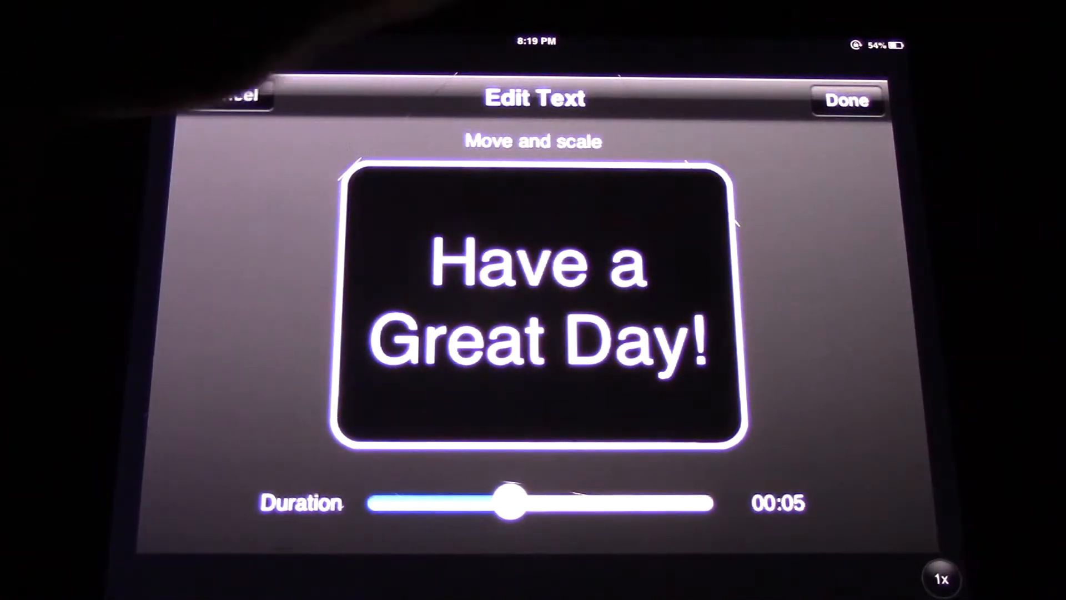
{"action": "left_click", "coordinate": [847, 100]}
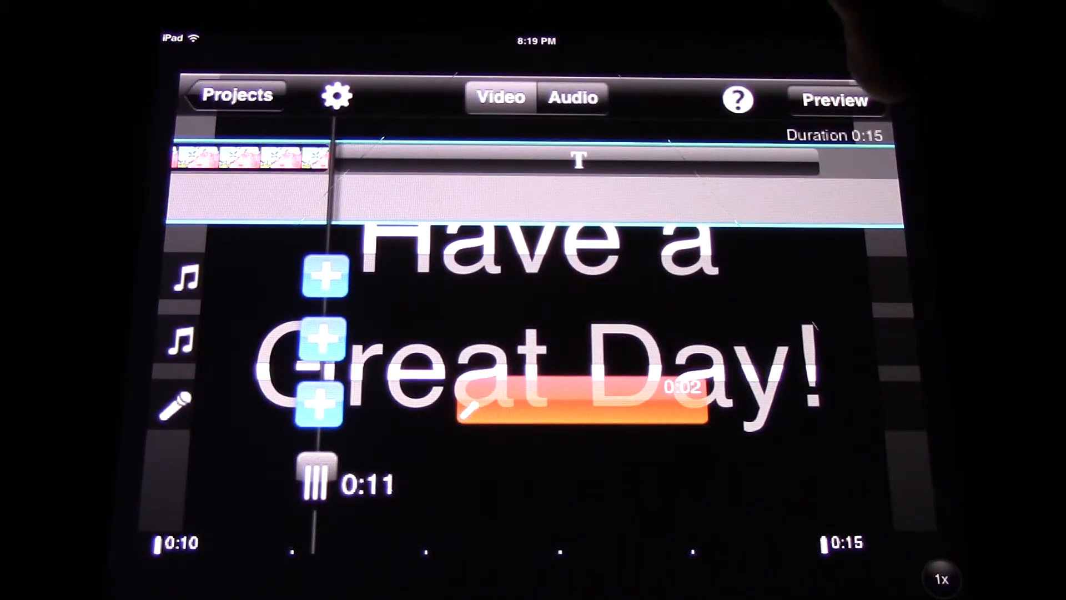
Preview the whole movie from the opening Nature Movie title
{"action": "left_click", "coordinate": [835, 99]}
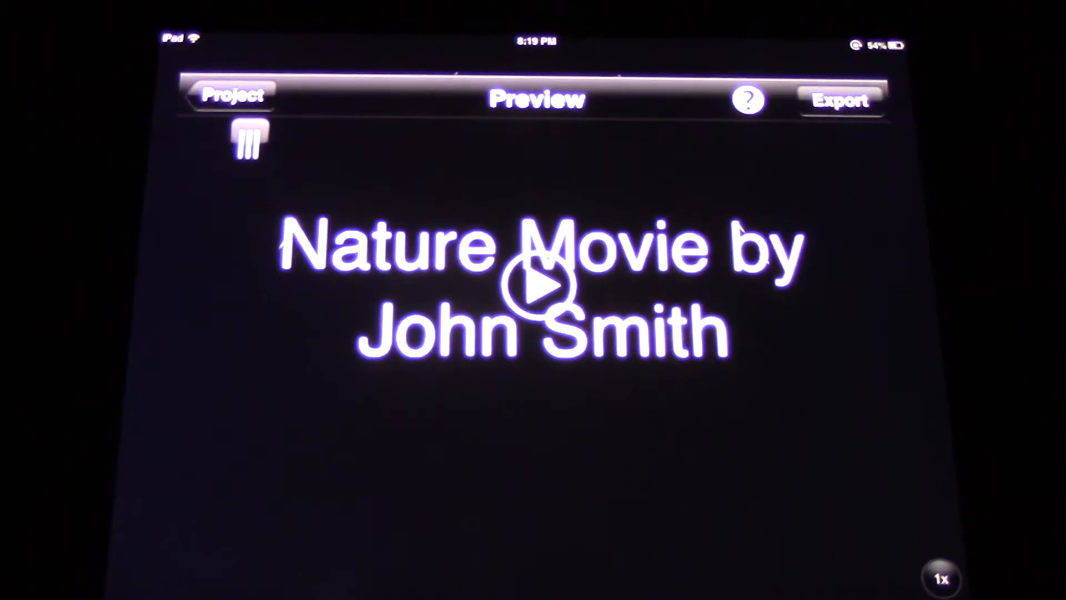
{"action": "left_click", "coordinate": [538, 285]}
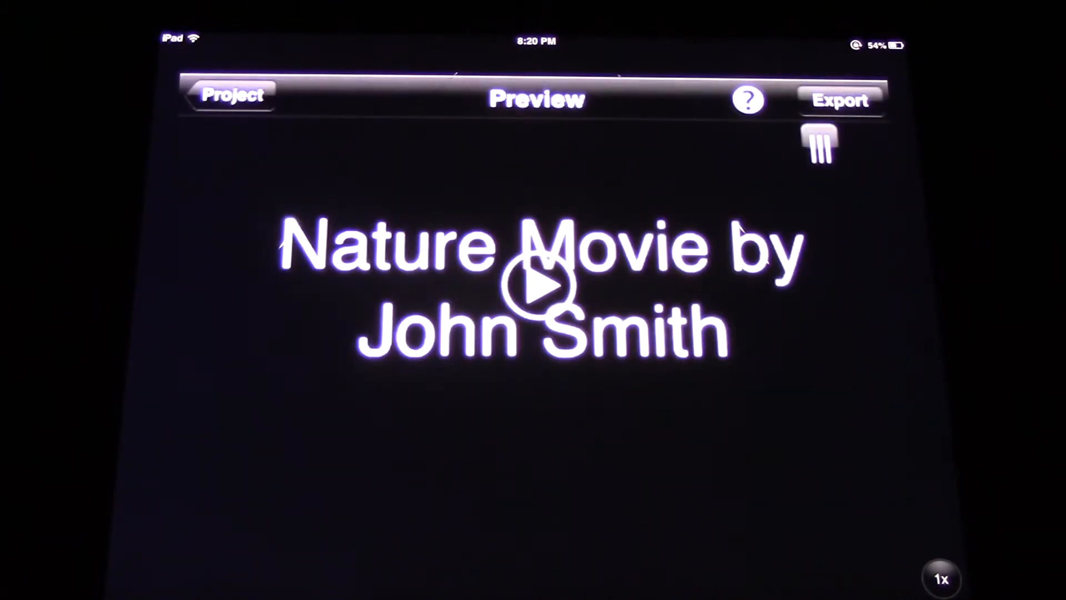
Export the movie at High: 1280 x 720 resolution
{"action": "left_click", "coordinate": [840, 99]}
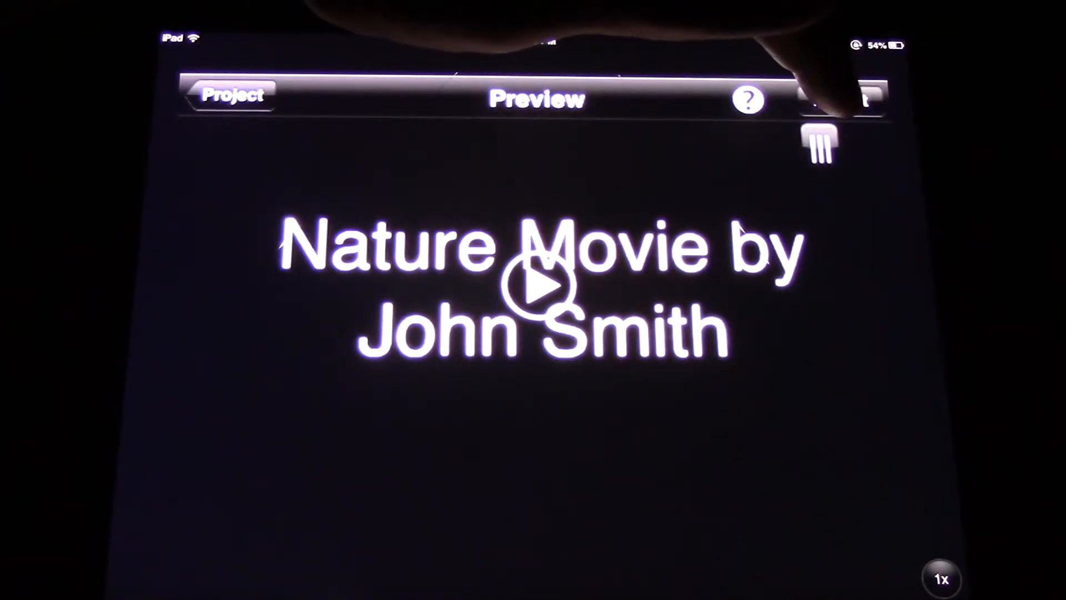
{"action": "left_click", "coordinate": [849, 96]}
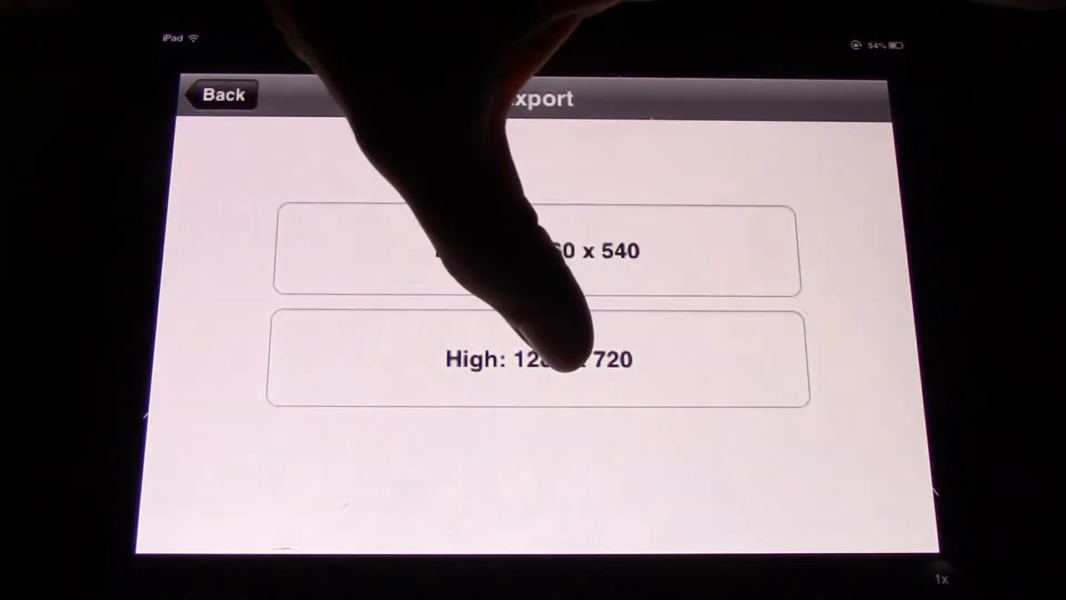
{"action": "left_click", "coordinate": [539, 359]}
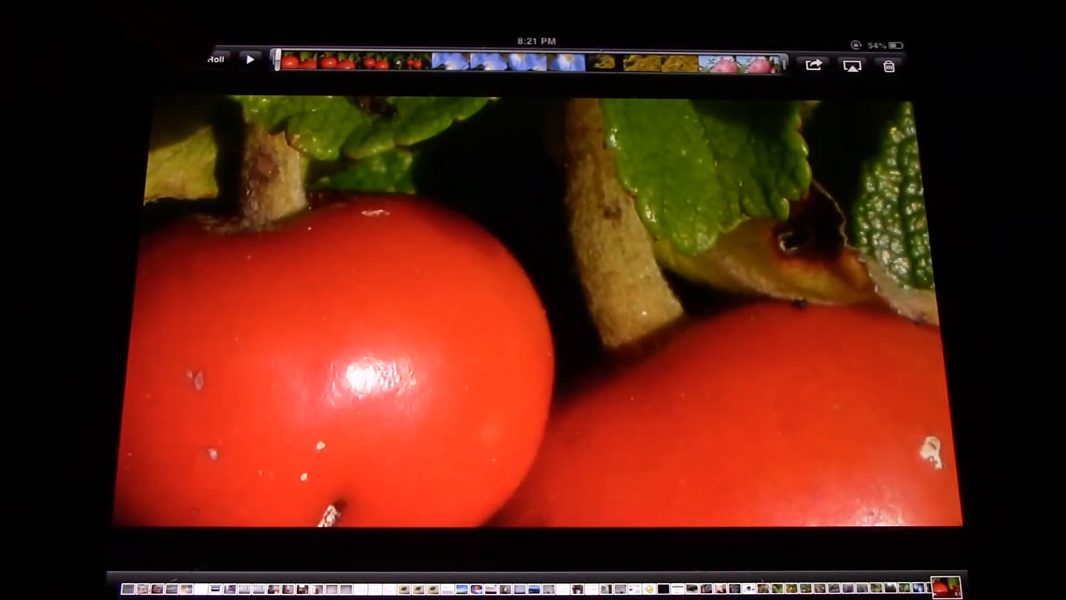
Play the exported nature movie in Camera Roll and return to the grid
{"action": "left_click", "coordinate": [217, 59]}
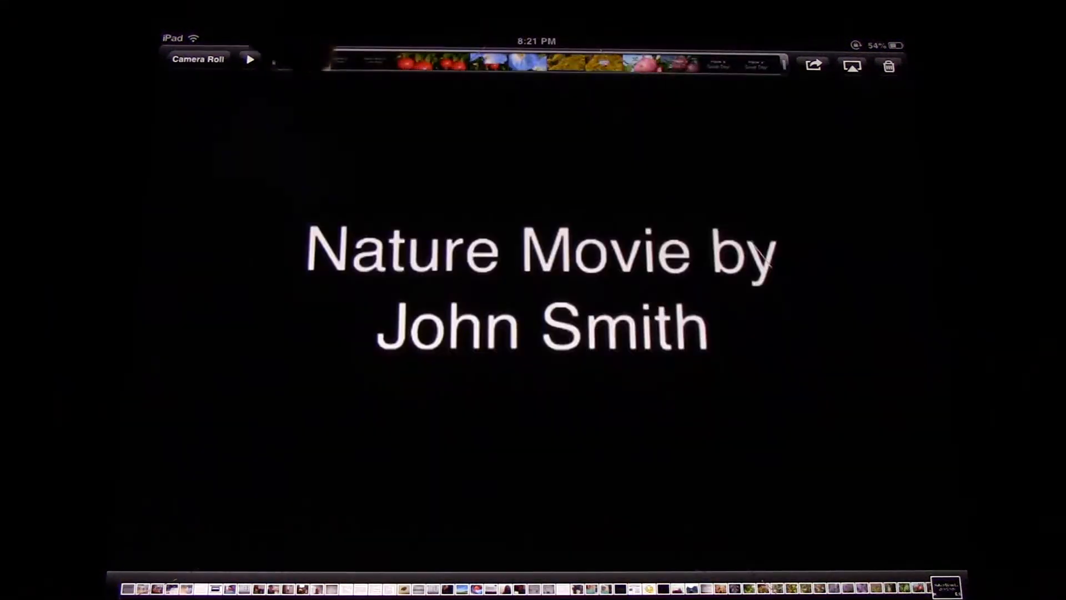
{"action": "left_click", "coordinate": [198, 59]}
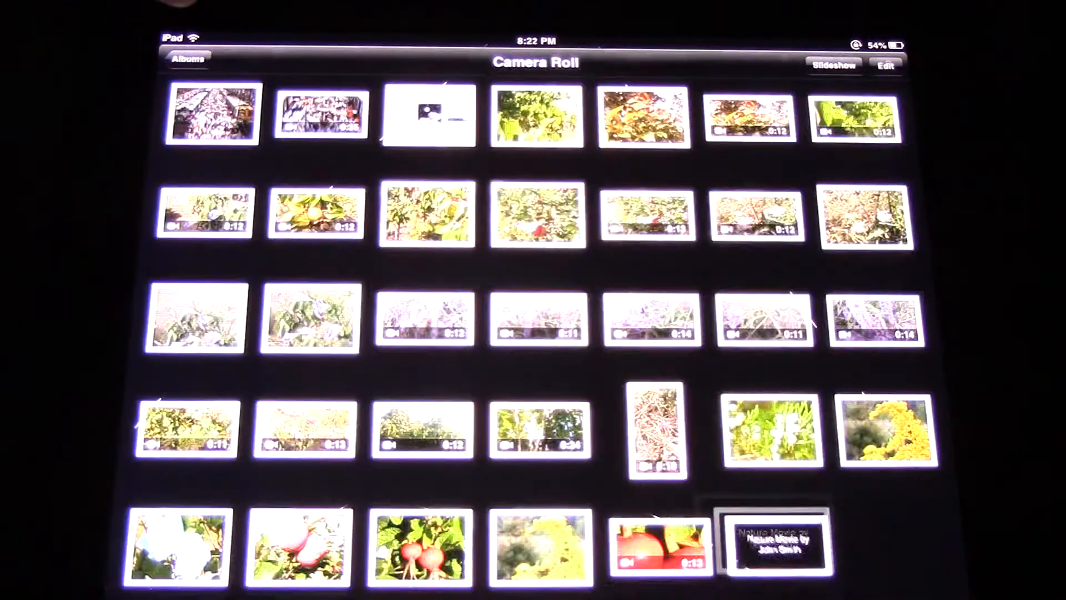